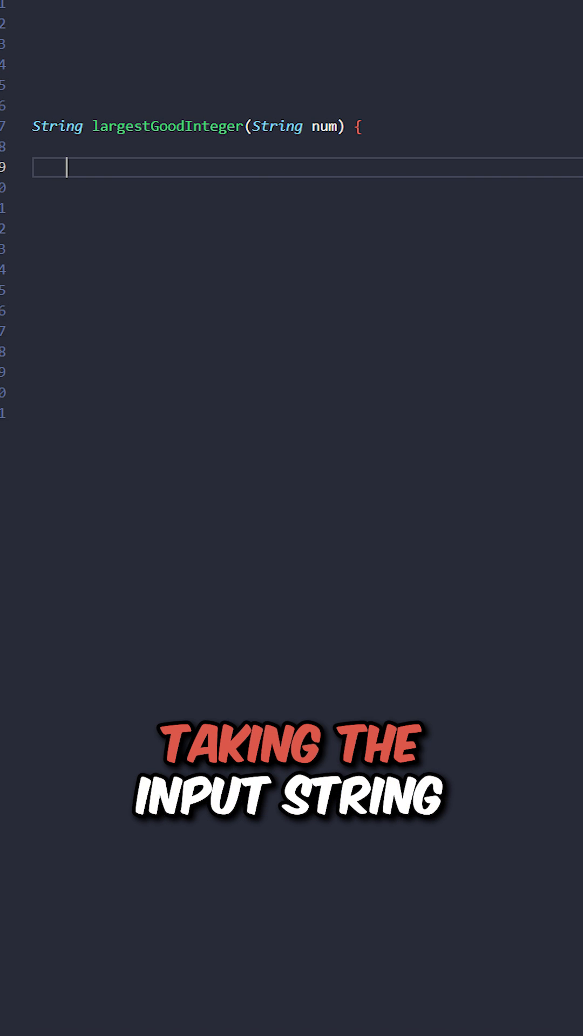
type("int start = -1, count = 0, max = -1;")
type("char d = num.charAt(i);")
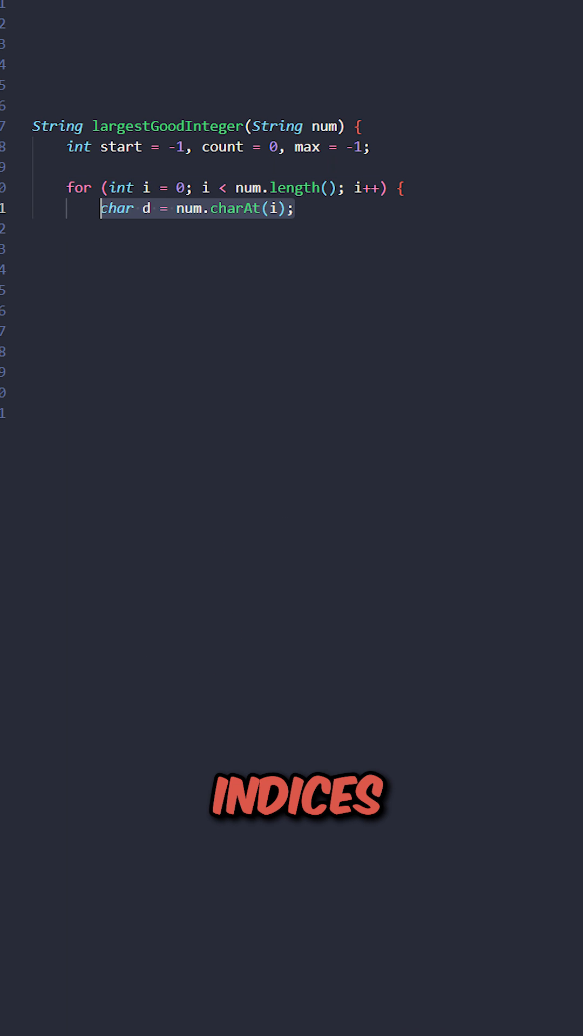
type("count++;")
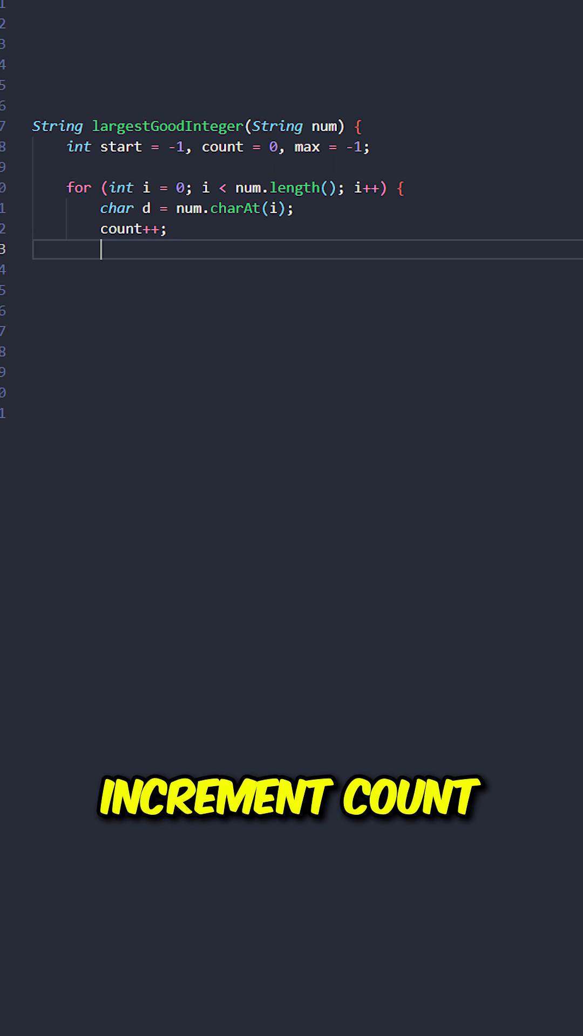
type("if (count == 3 && Character.getNumericValue(d) > max) {")
type("max = Character.getNumericValue(d);")
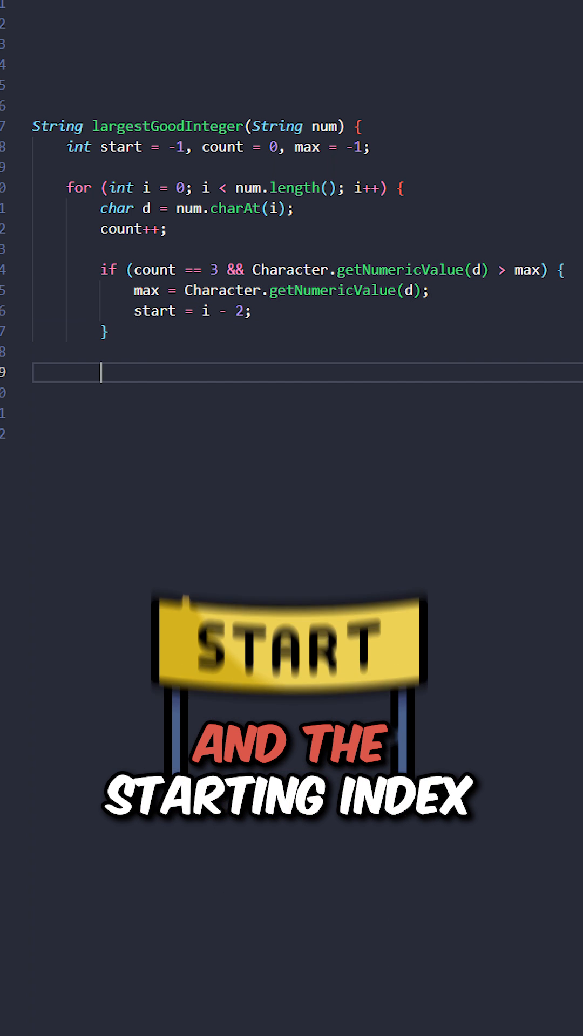
type("if (i == num.length() - 1 || num.charAt(i) != num.charAt(i + 1)) {")
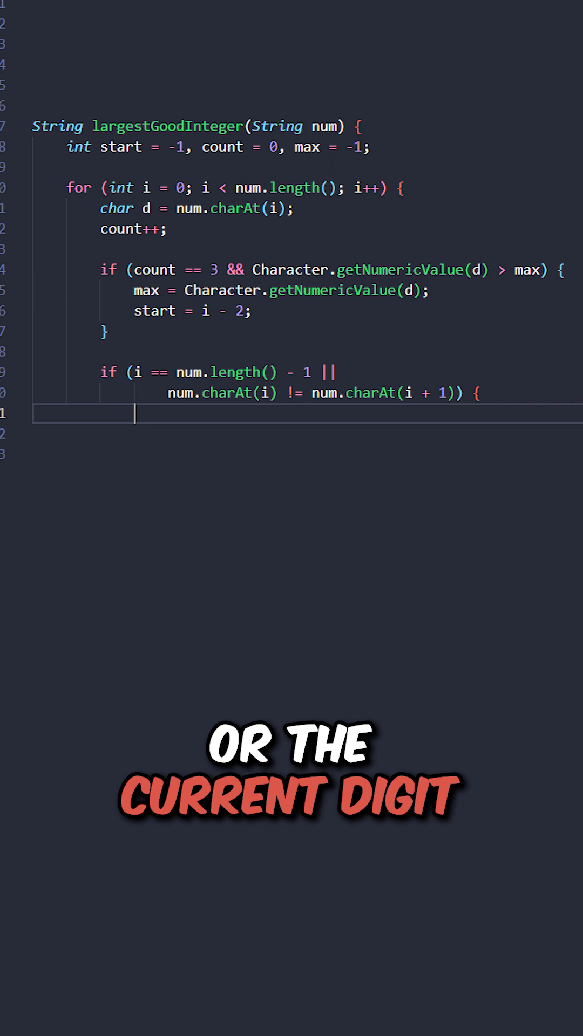
type("count = 0;")
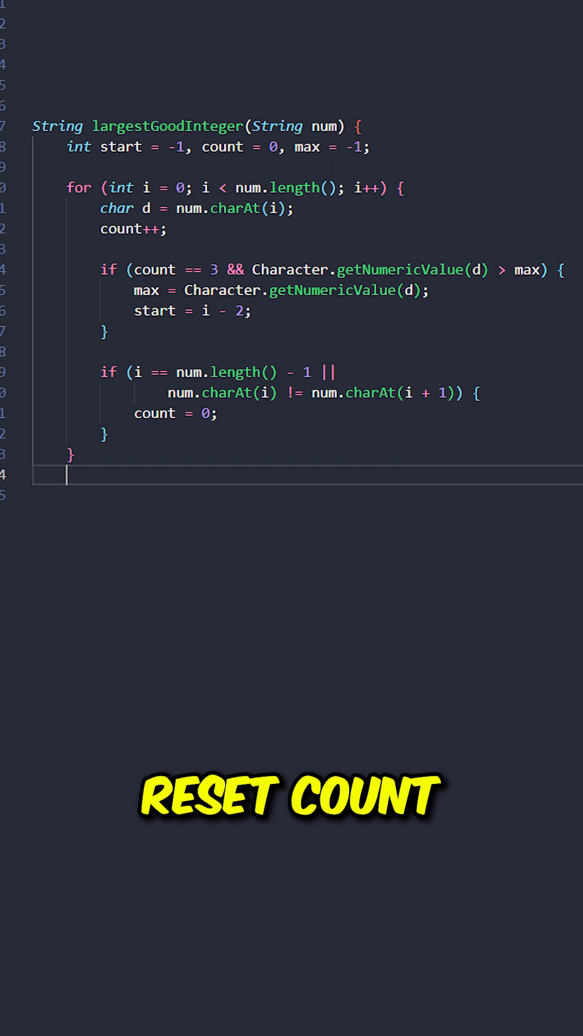